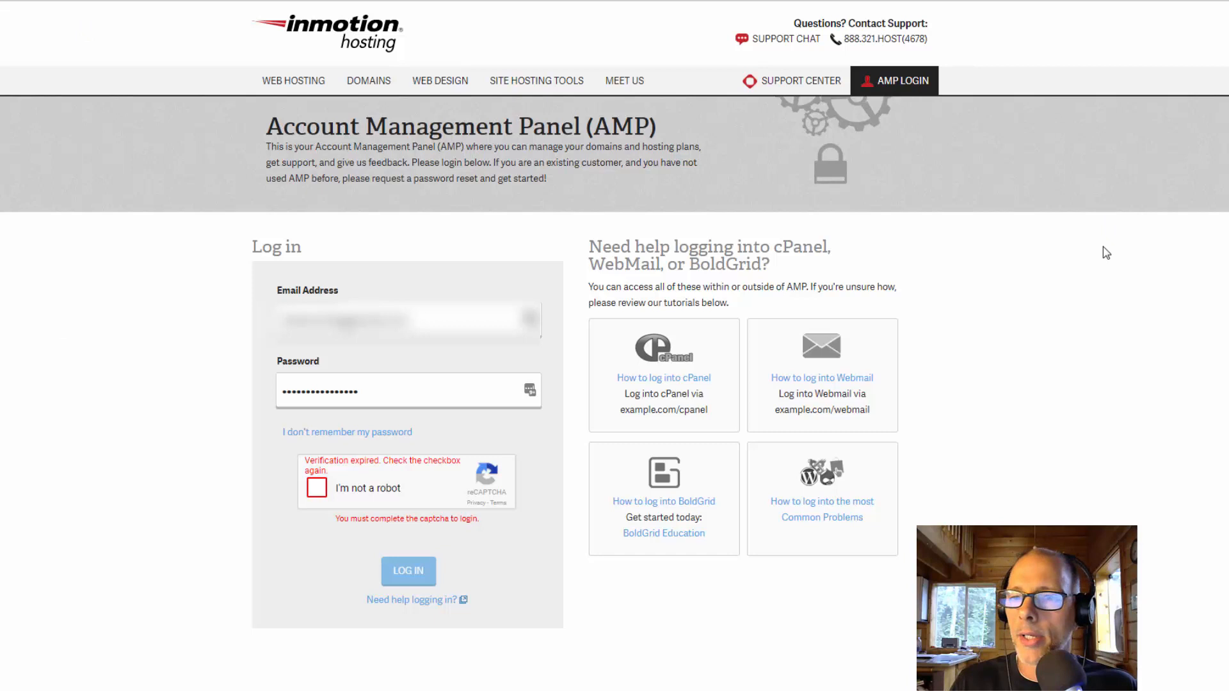
mouse_move(438, 494)
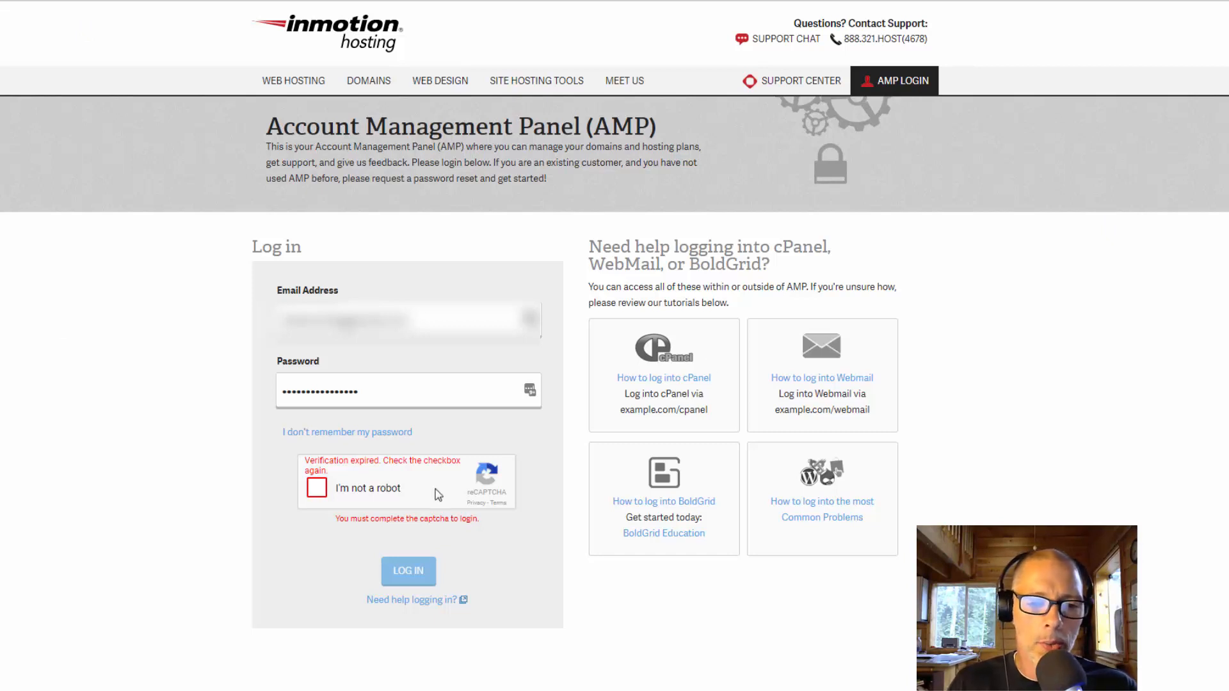
Tick the 'I'm not a robot' reCAPTCHA checkbox and submit the login form.
click(315, 487)
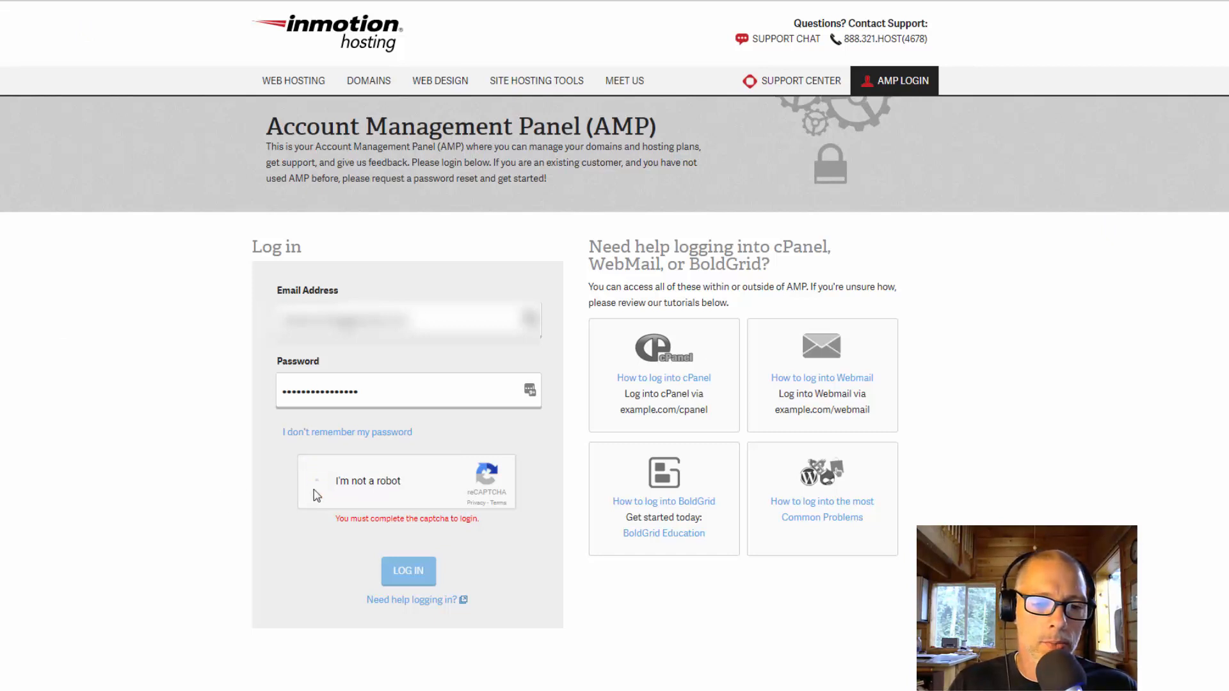
click(319, 480)
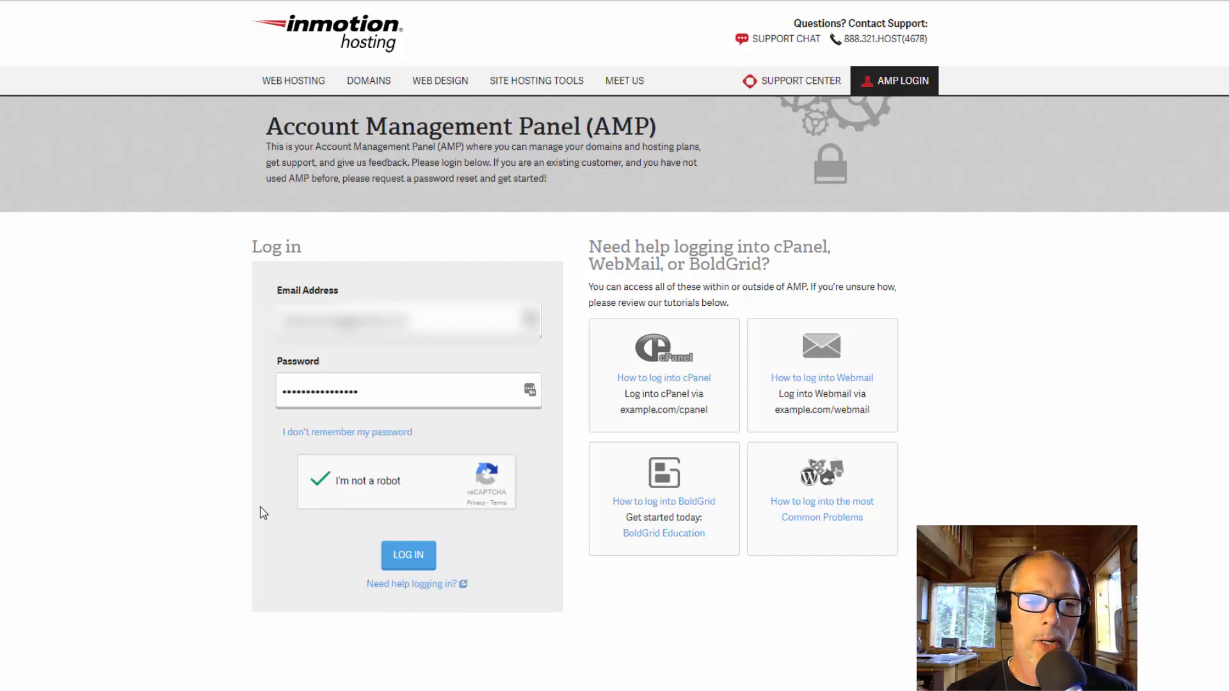
mouse_move(408, 555)
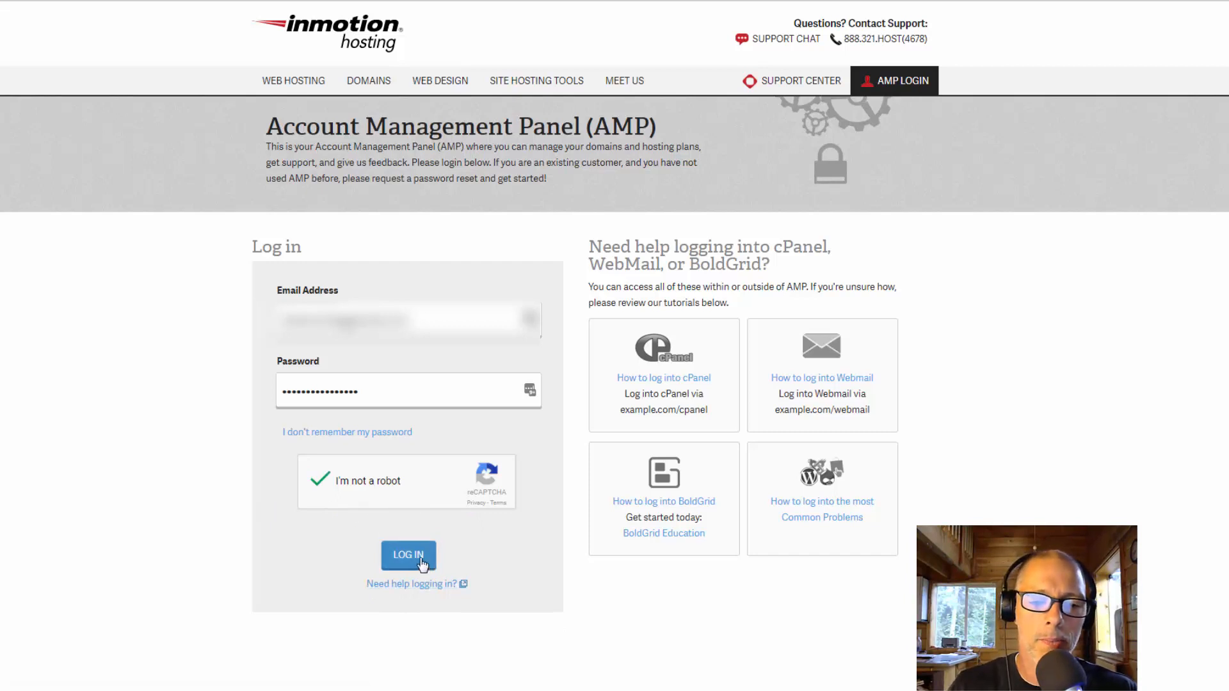
click(408, 555)
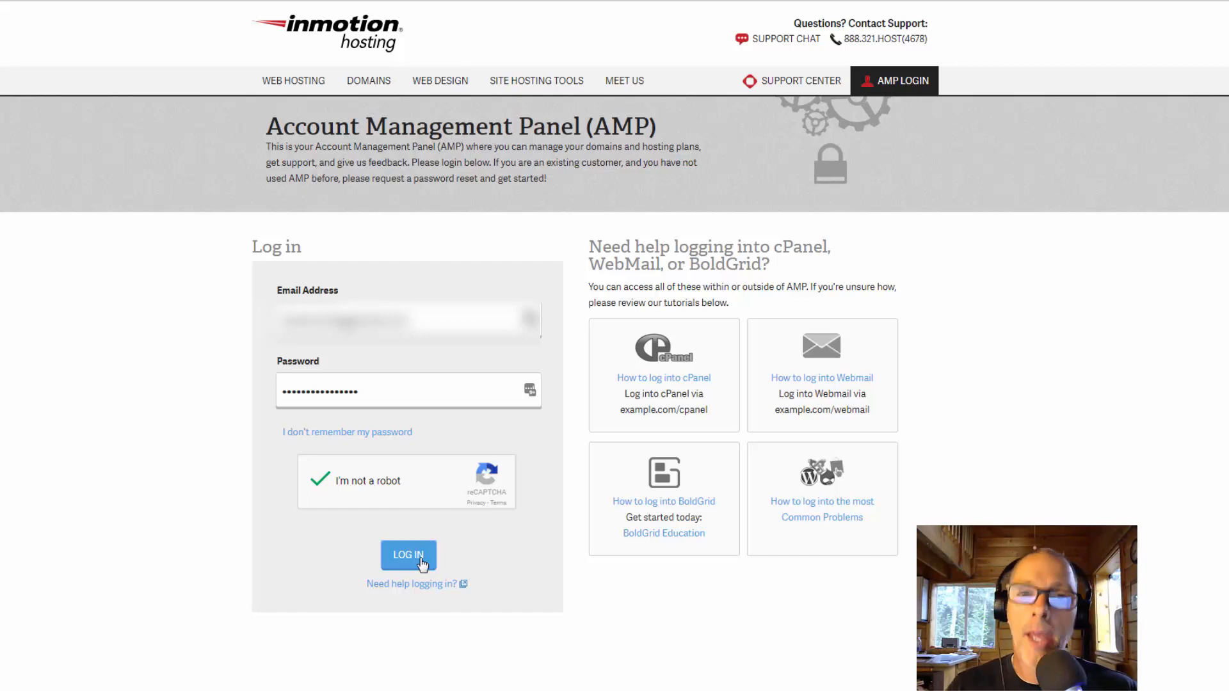
Log in to the AMP dashboard and bring up the DOMAINS dropdown menu.
click(408, 554)
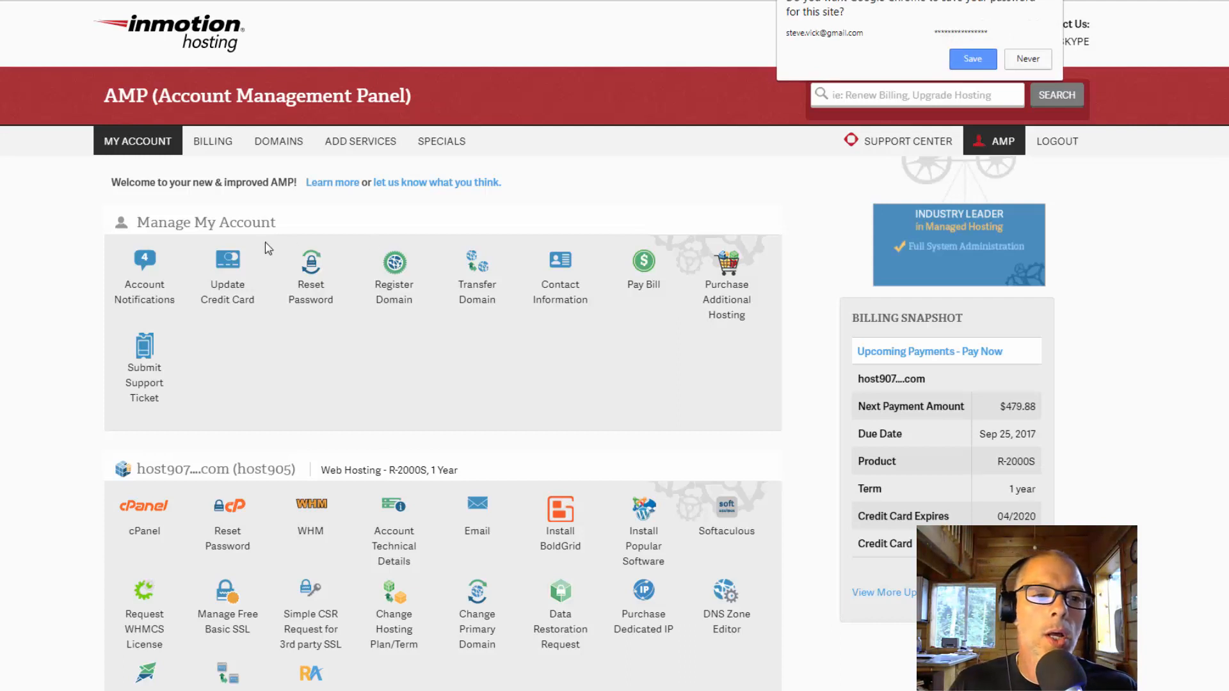
click(1027, 59)
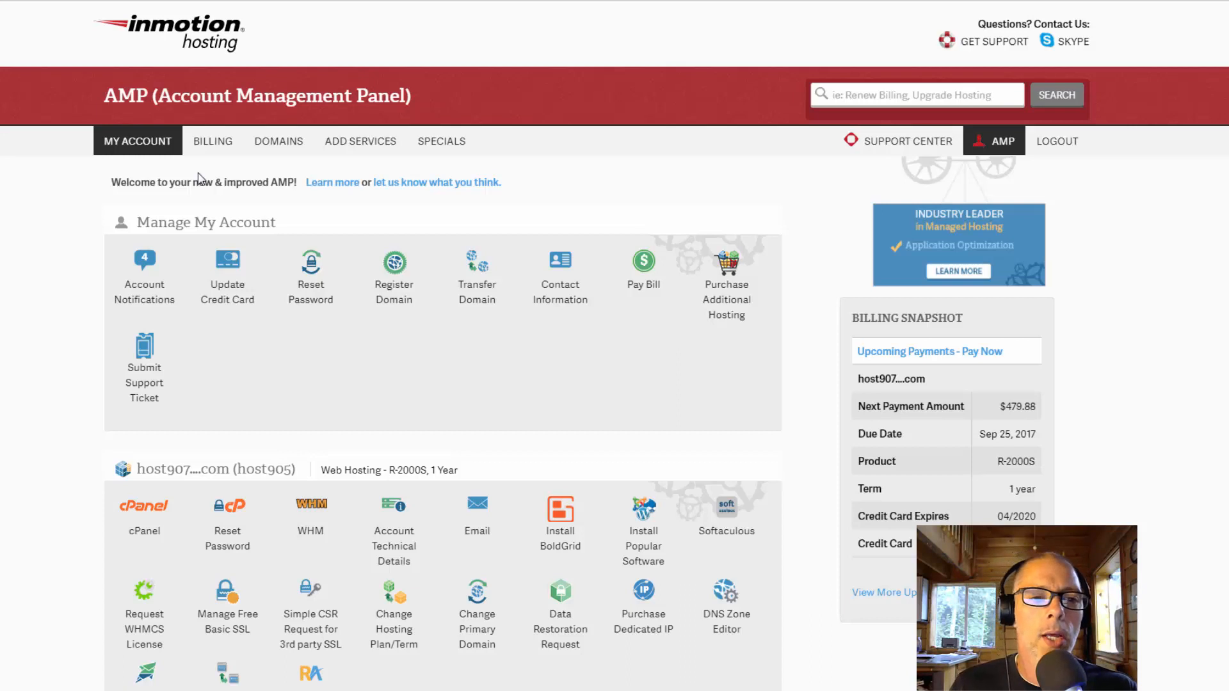
click(279, 141)
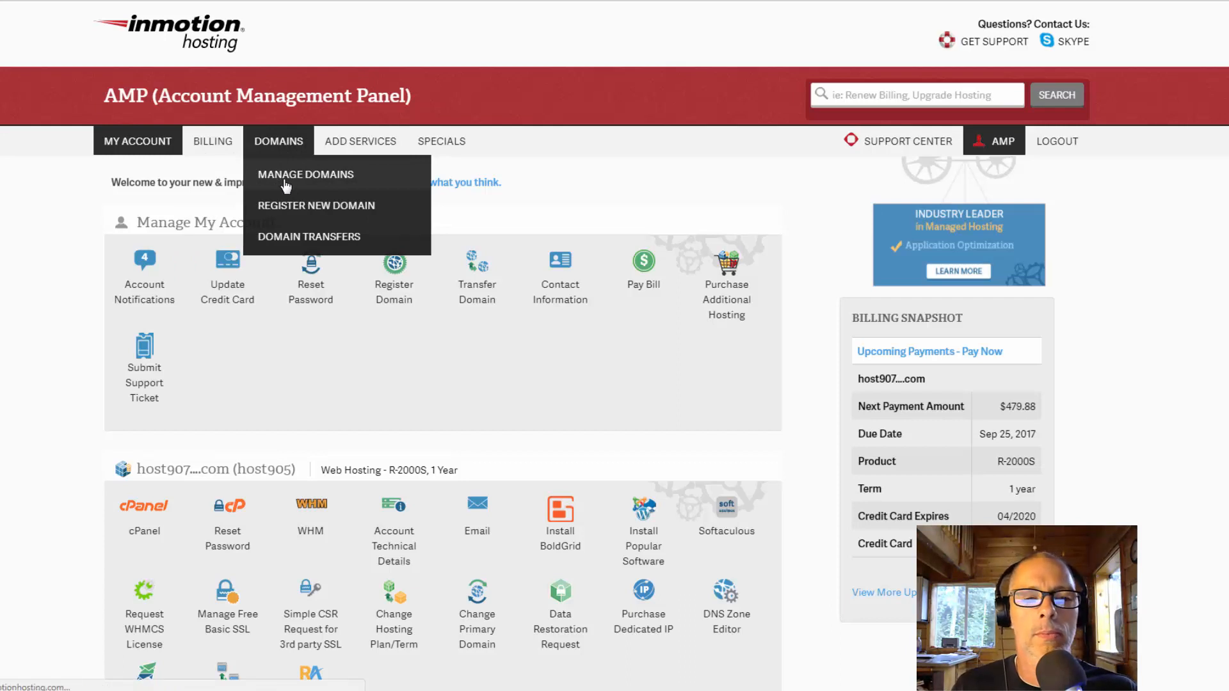
Open Manage Domains and select modernmarketingbootcamp.com from the Domain Management table.
click(305, 174)
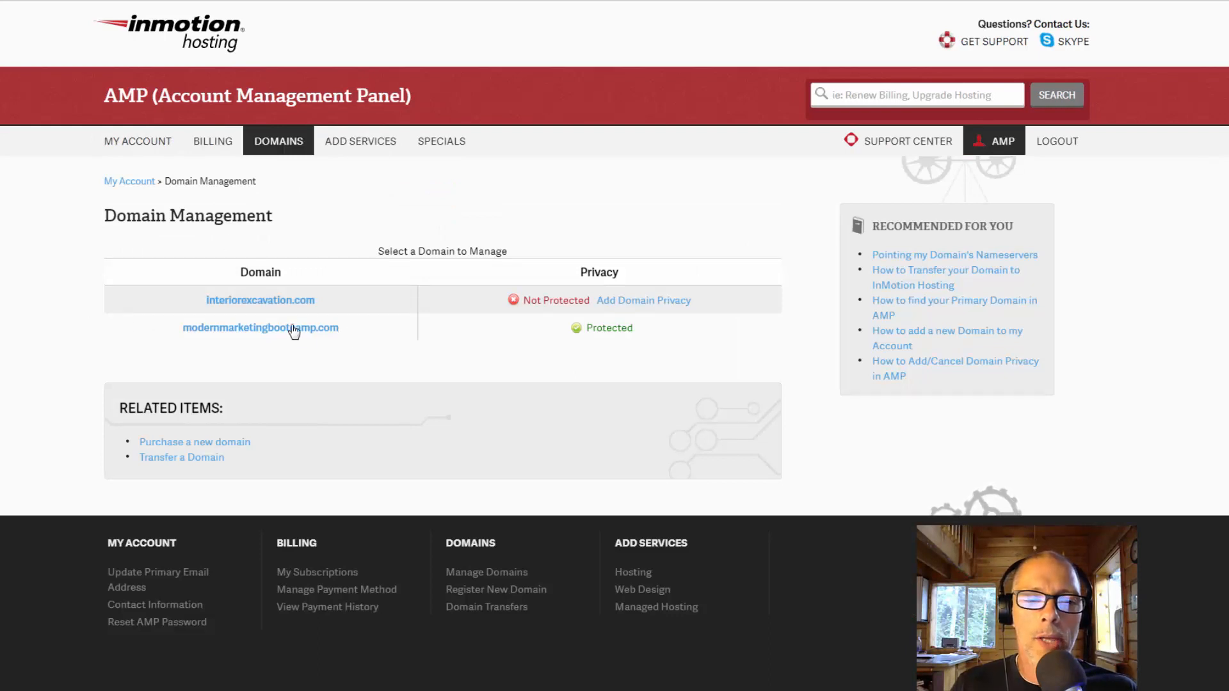
mouse_move(304, 369)
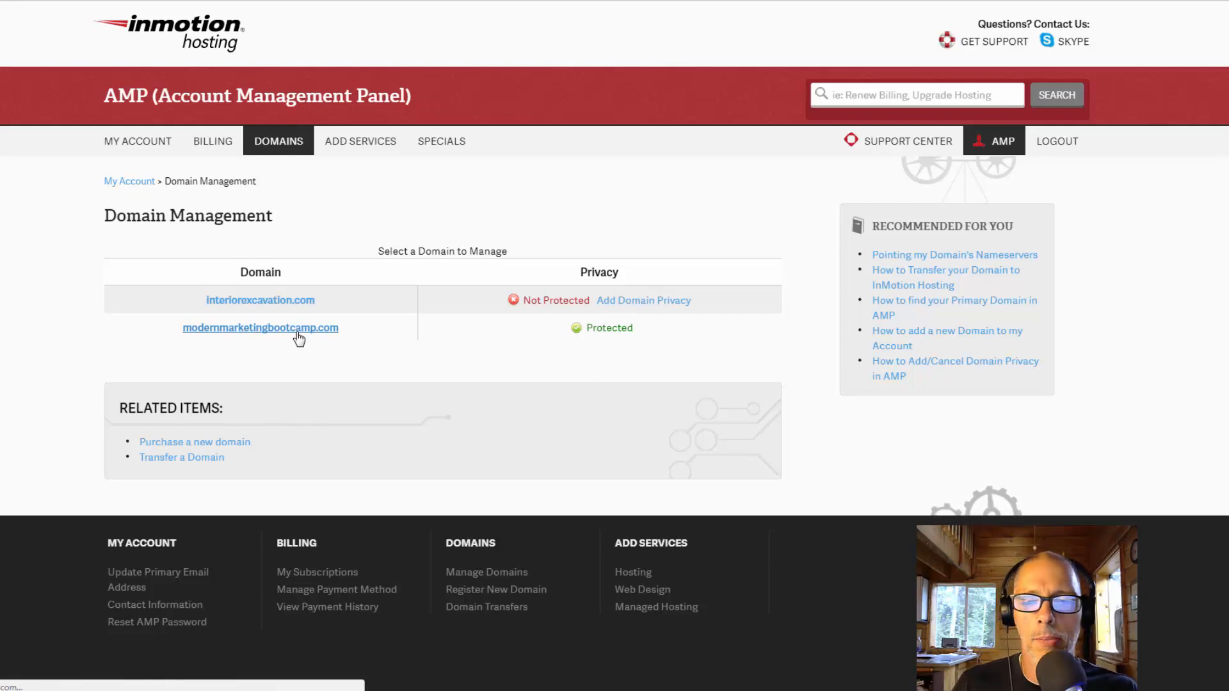
click(261, 327)
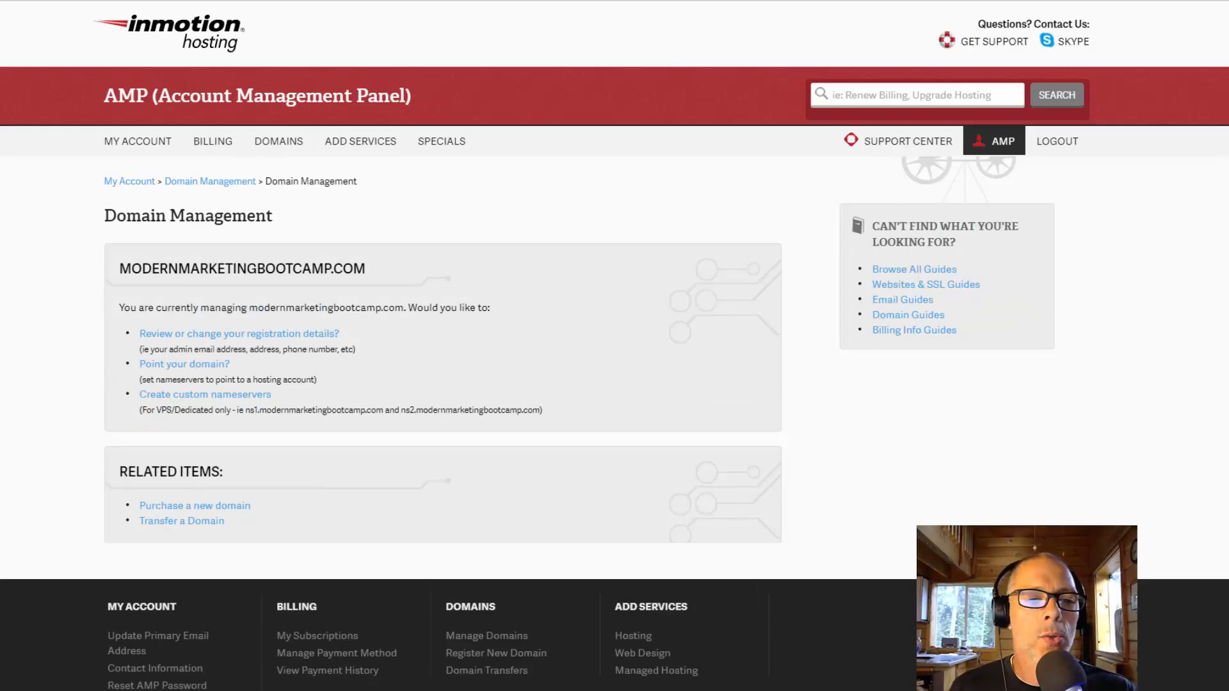
mouse_move(657, 548)
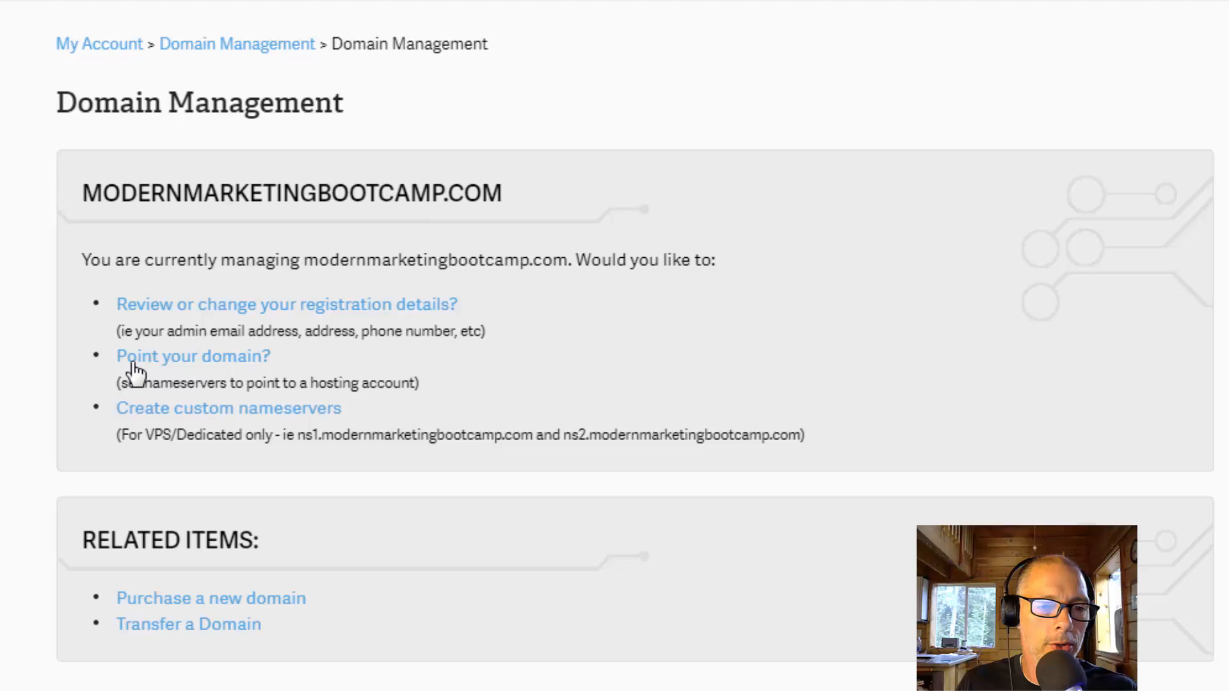
mouse_move(193, 356)
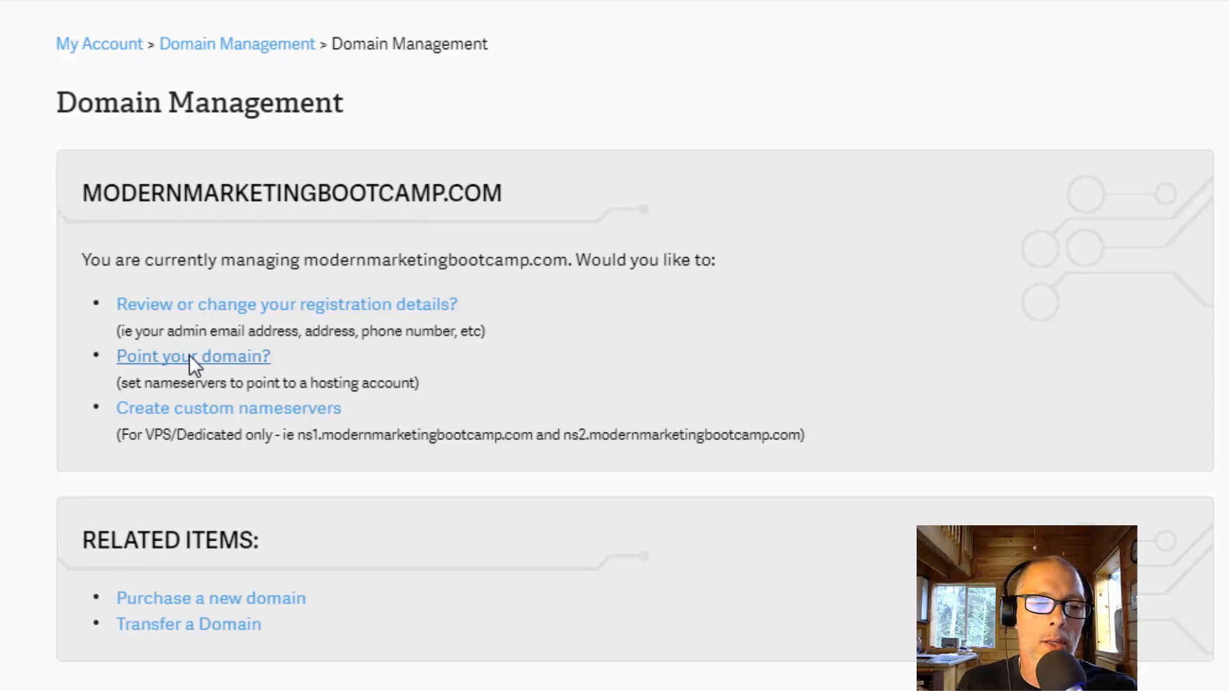
Open 'Point your domain?' to reach the Delegation Details page for modernmarketingbootcamp.com.
click(192, 356)
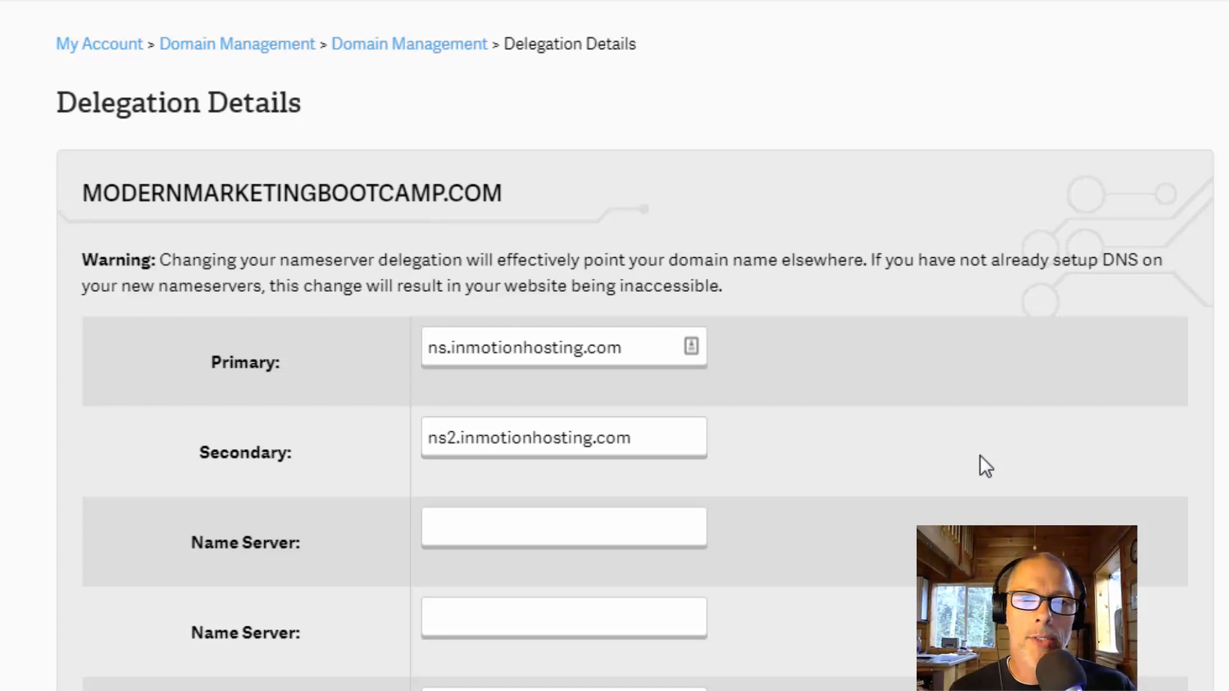
mouse_move(677, 379)
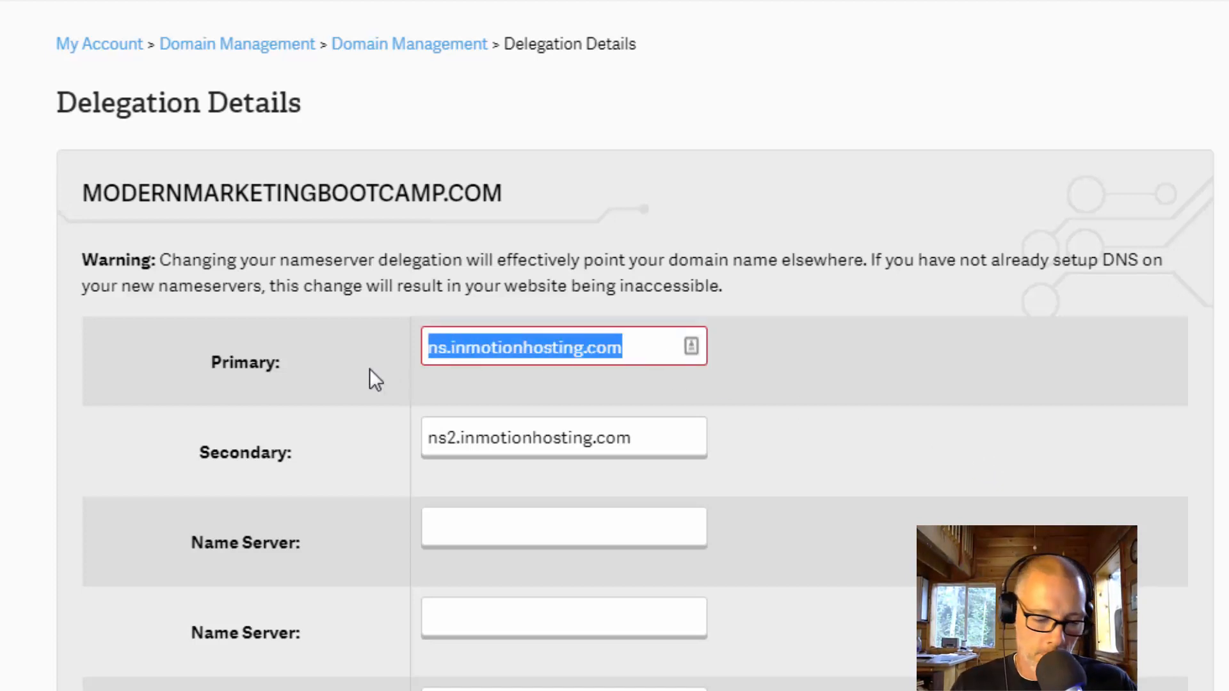
Enter ns6381.hostgator.com as primary and ns6382.hostgator.com as secondary nameserver.
text(ns6381.hostgator.com)
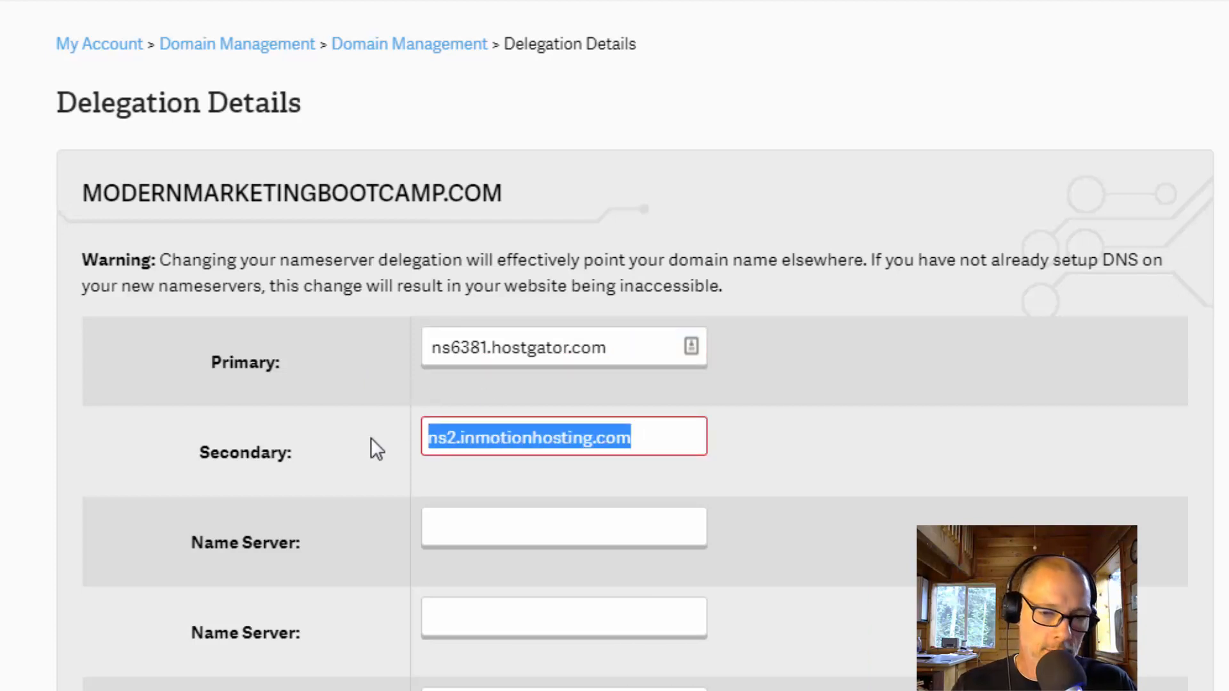
text(ns6381.hostgator.com)
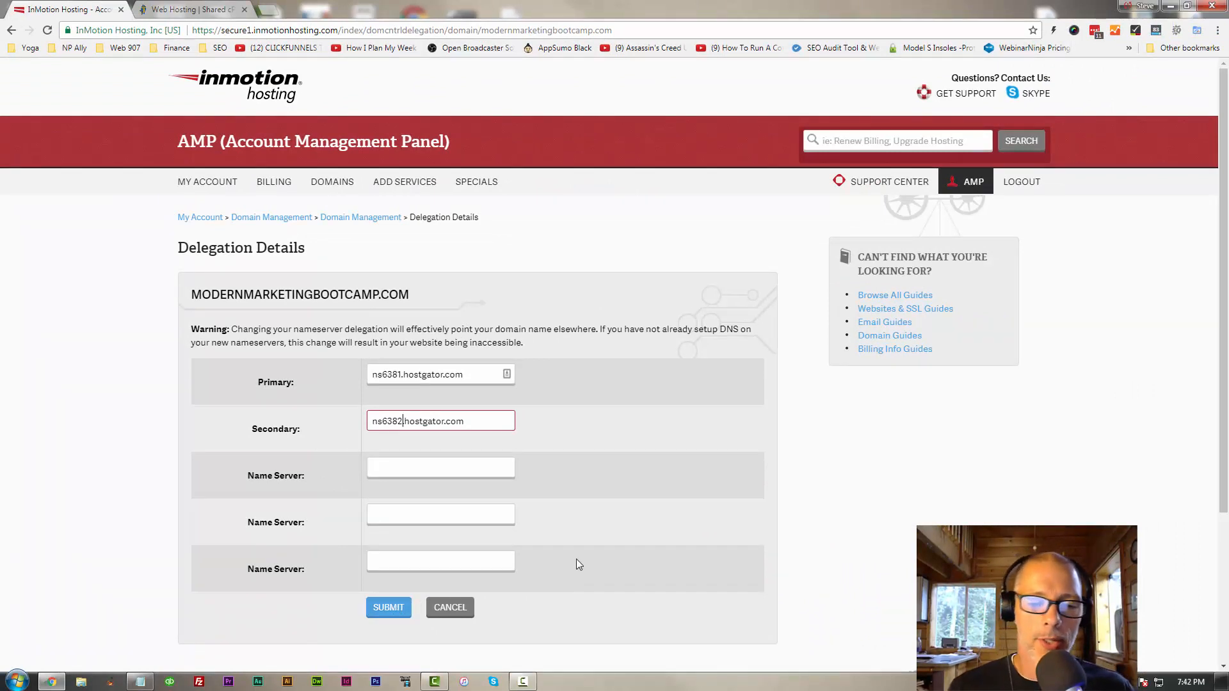
text(.)
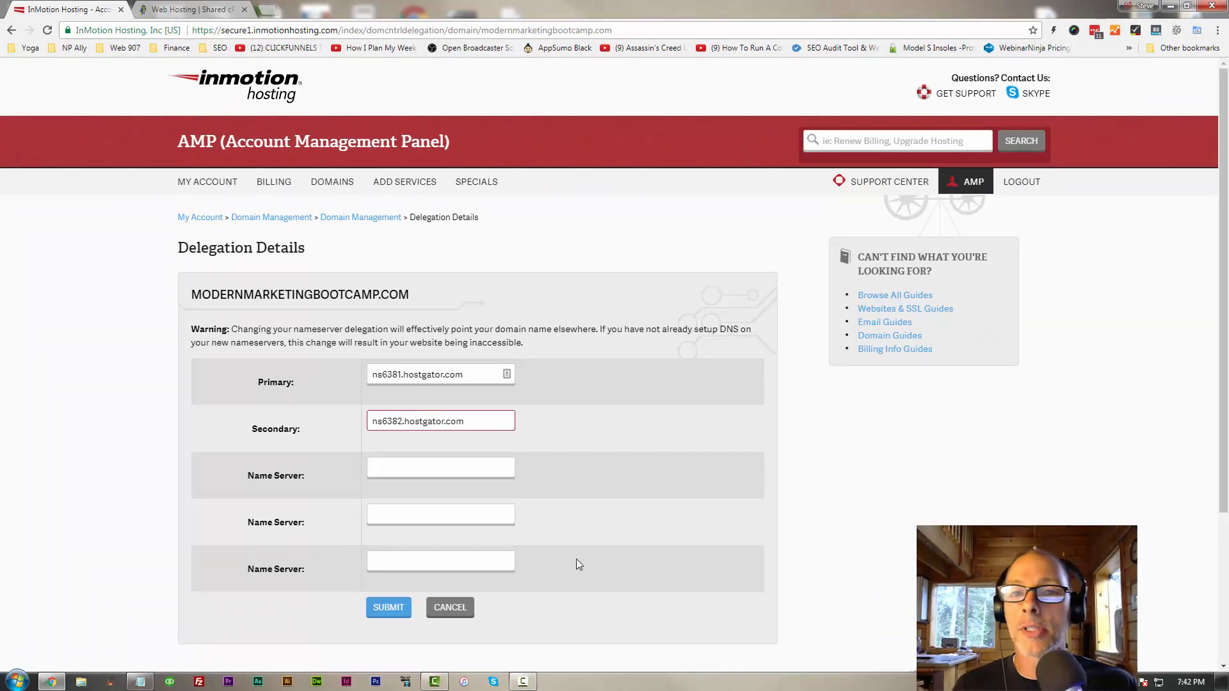